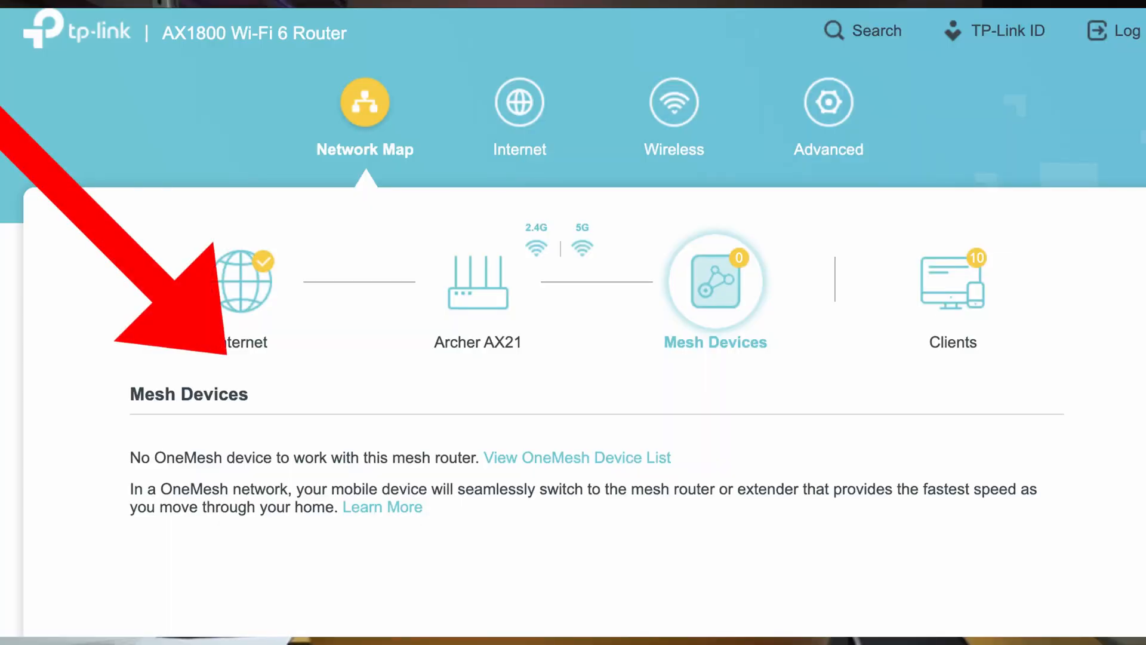
# Open the OneMesh compatible device list showing range extenders like RE505X, RE315 and RE300
pyautogui.click(576, 457)
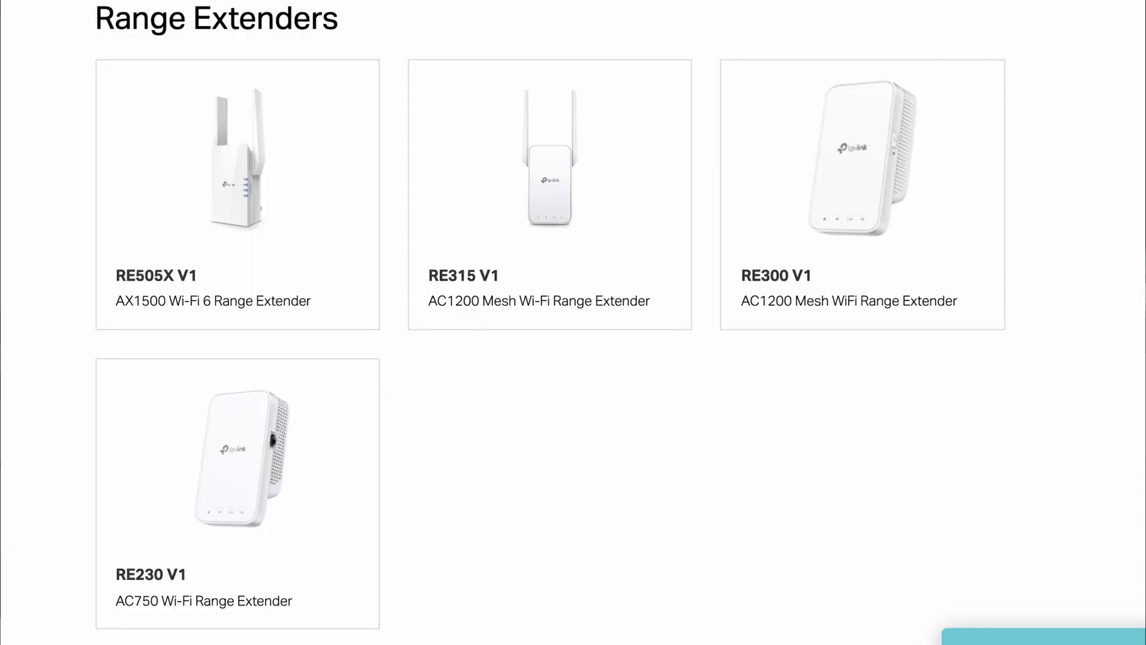